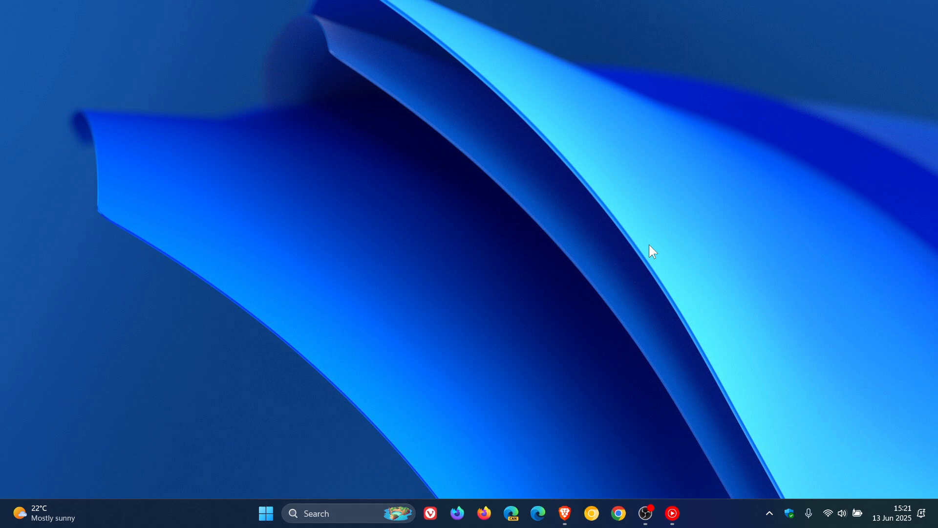
mouse_move(549, 110)
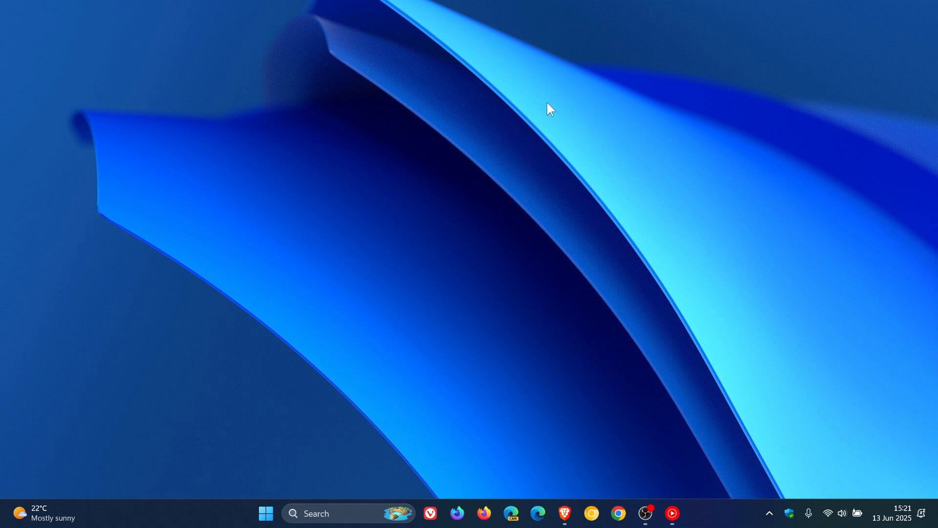
mouse_move(711, 250)
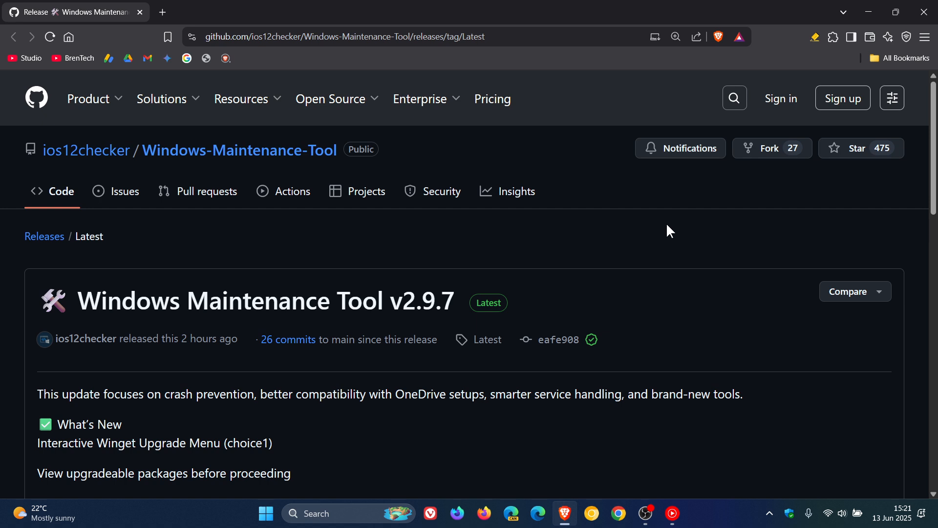
Scroll the v2.9.7 release notes down to the Assets listing the .bat file, then minimize the browser
scroll("down", 3)
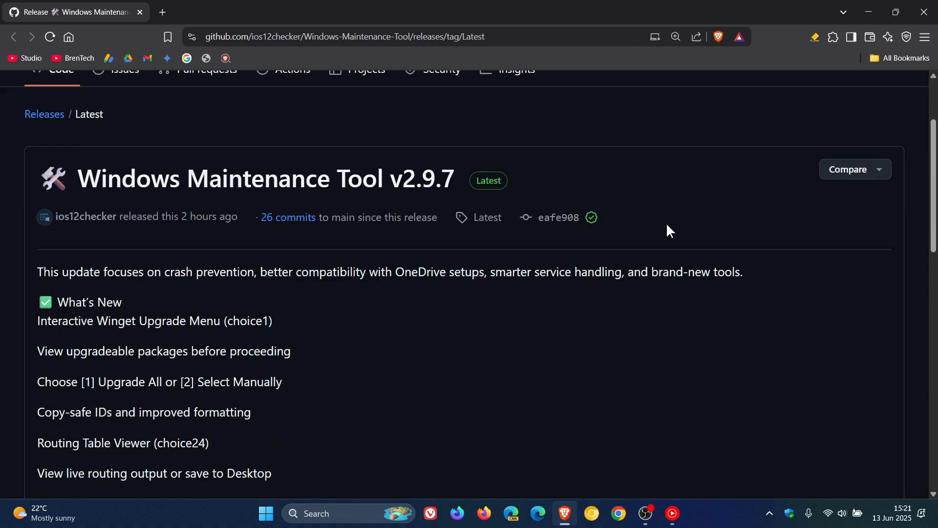
scroll("down", 3)
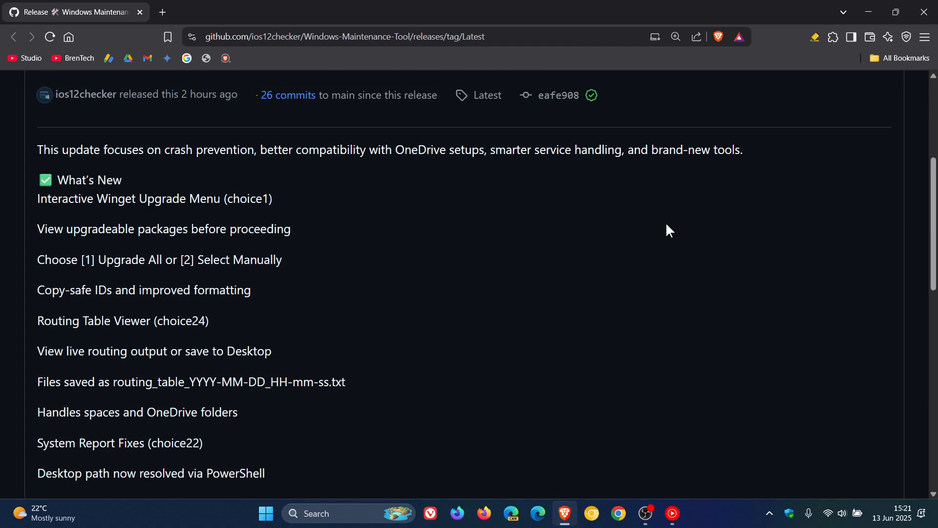
scroll("down", 3)
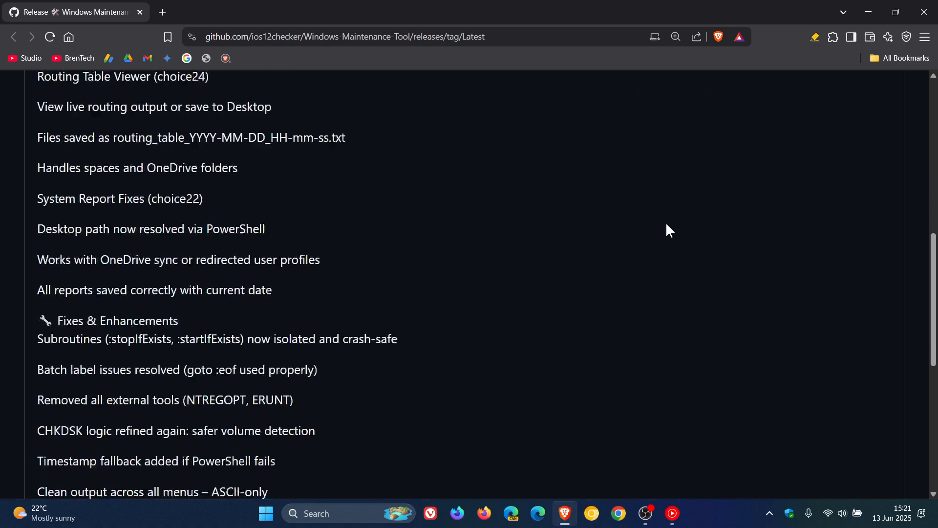
scroll("down", 3)
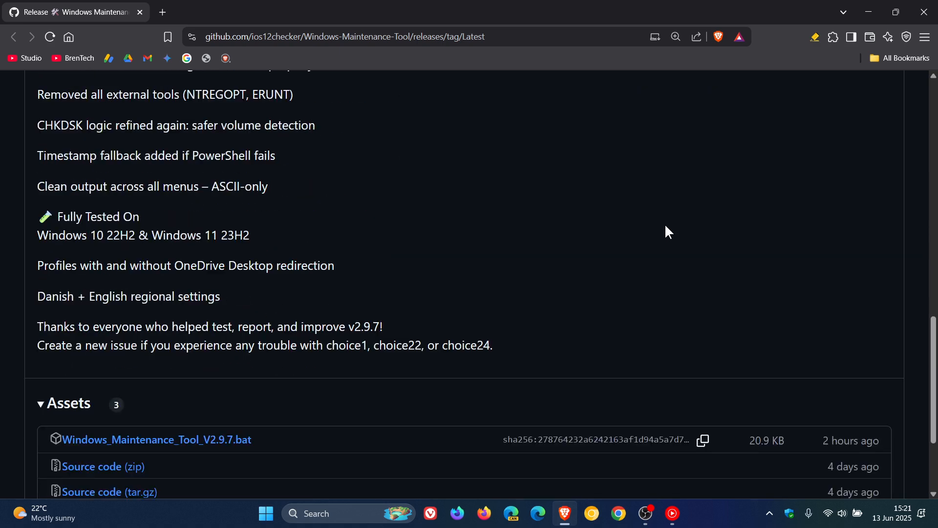
scroll("down", 3)
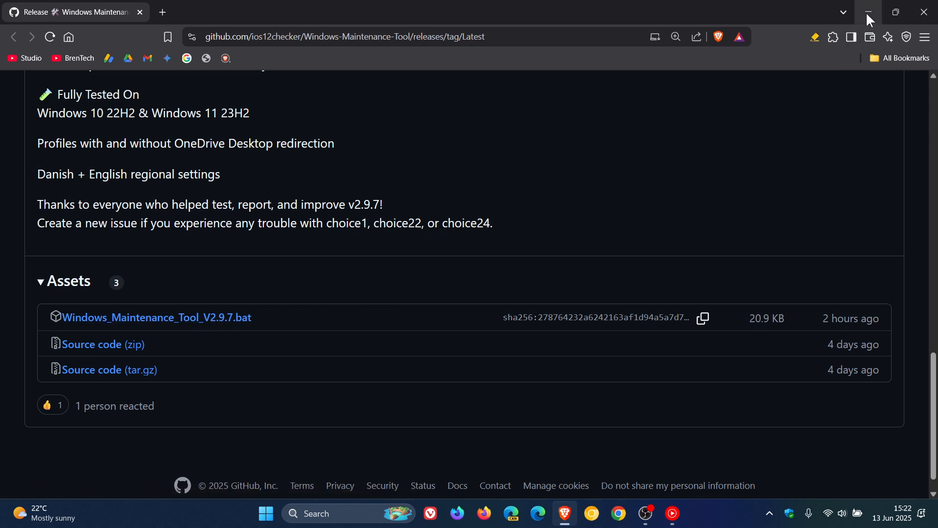
left_click(266, 514)
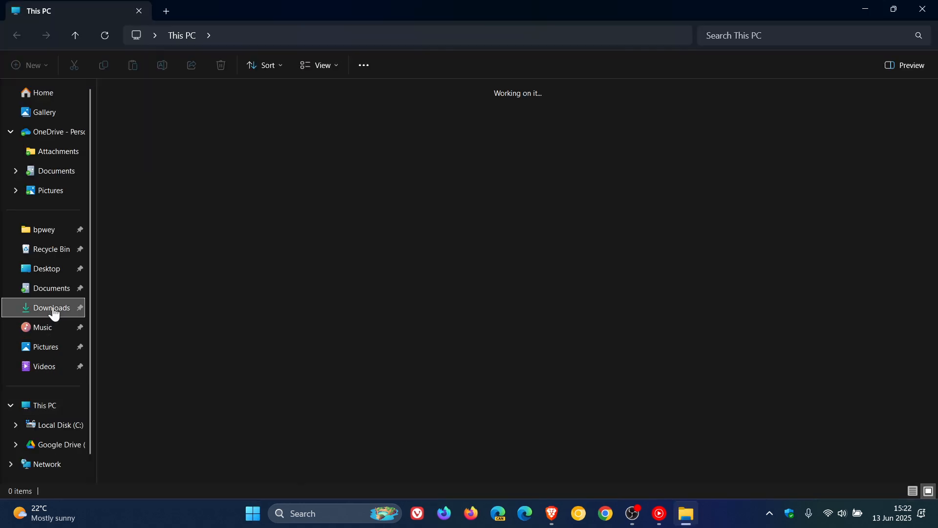
Run Windows_Maintenance_Tool_V2.9.7.bat from Downloads as administrator, bringing up its numbered menu
left_click(51, 307)
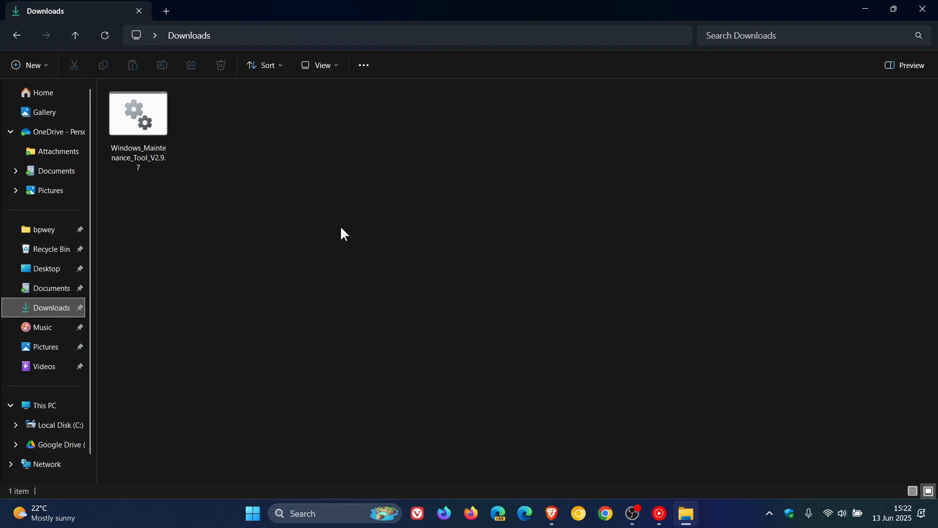
mouse_move(316, 239)
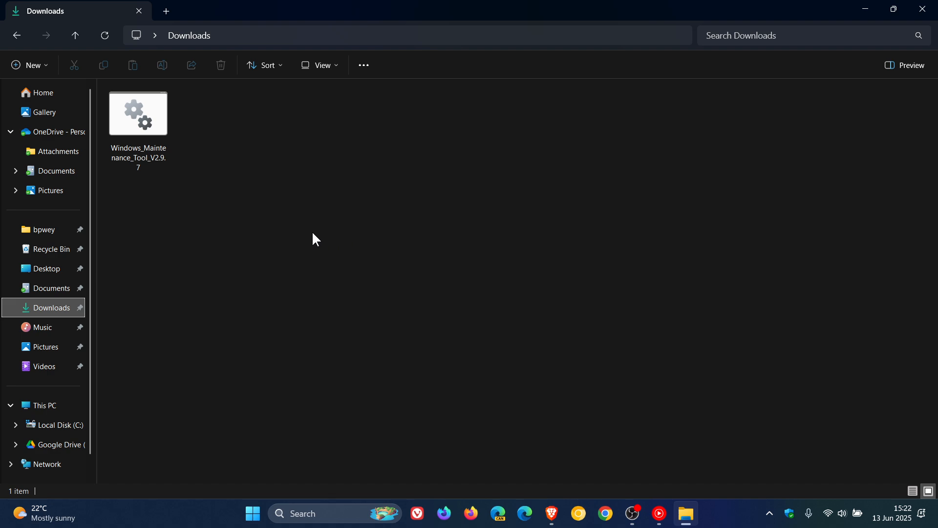
mouse_move(311, 242)
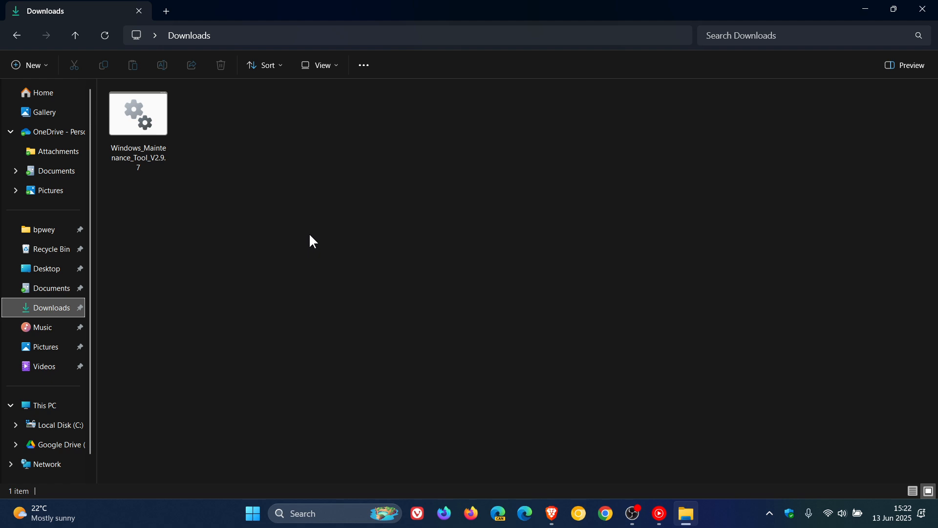
mouse_move(313, 244)
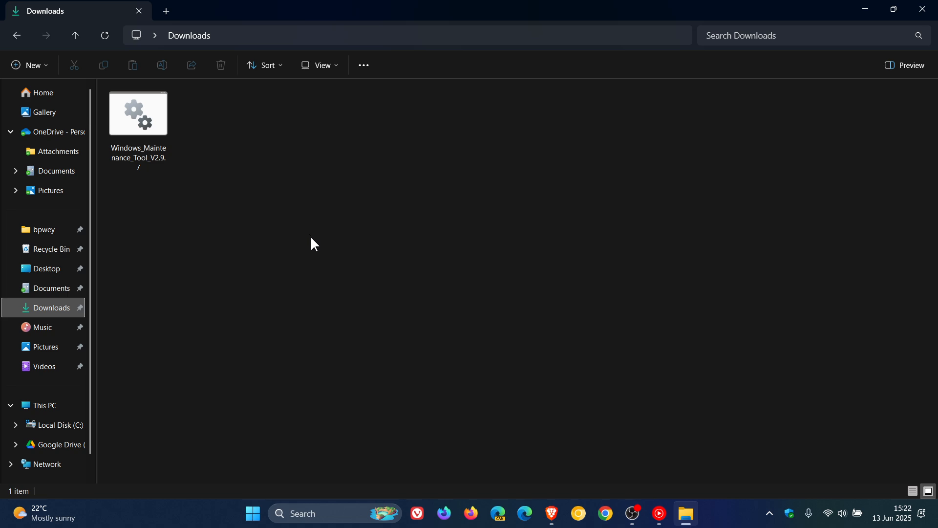
left_click(137, 113)
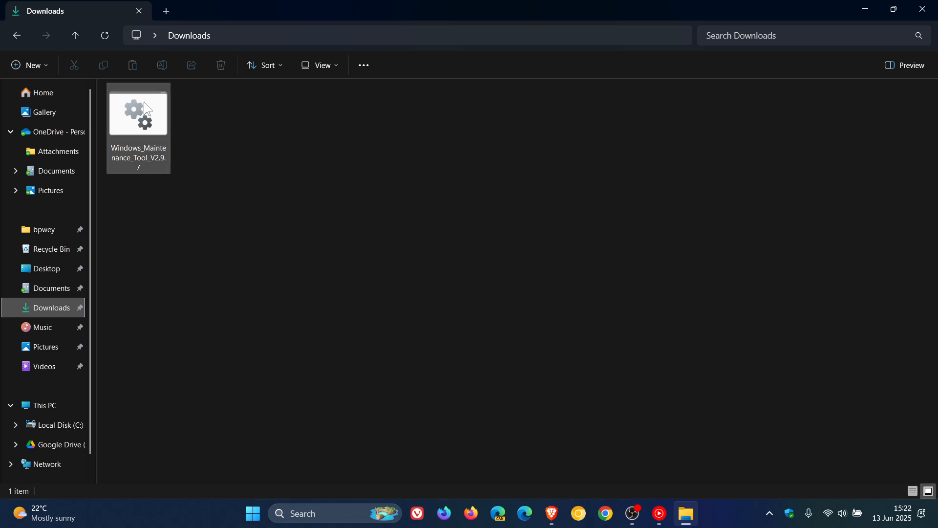
mouse_move(138, 113)
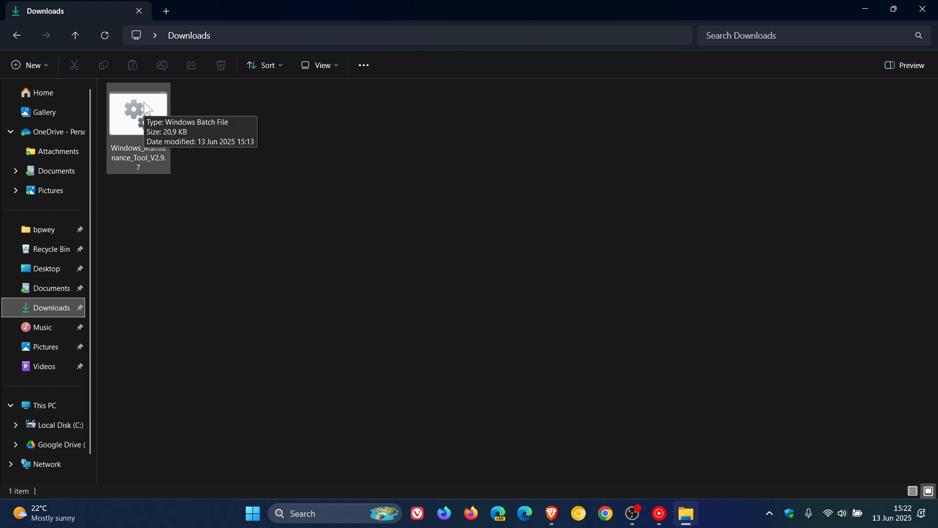
right_click(138, 113)
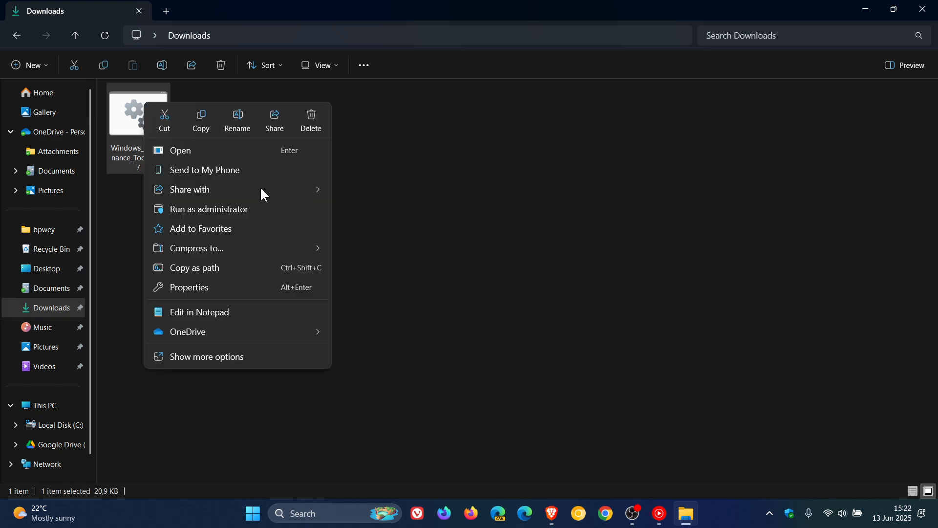
left_click(180, 150)
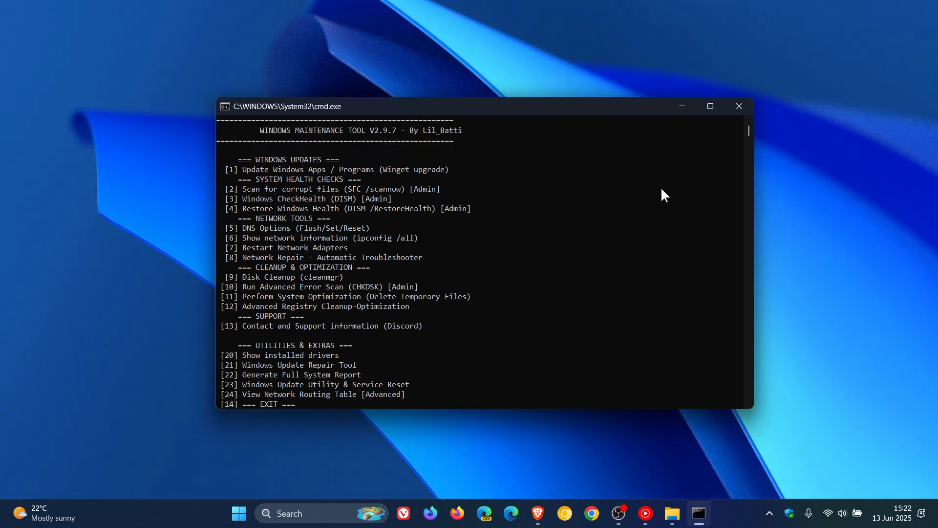
mouse_move(539, 182)
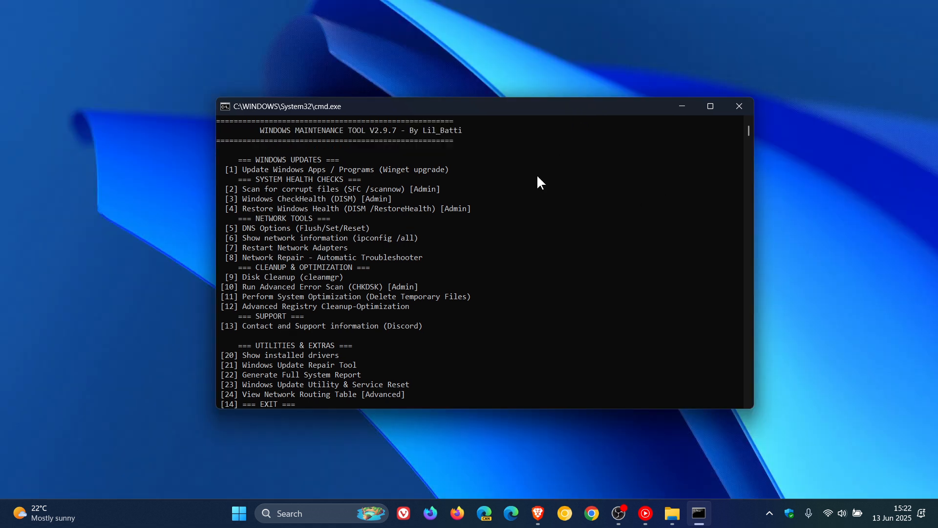
mouse_move(464, 172)
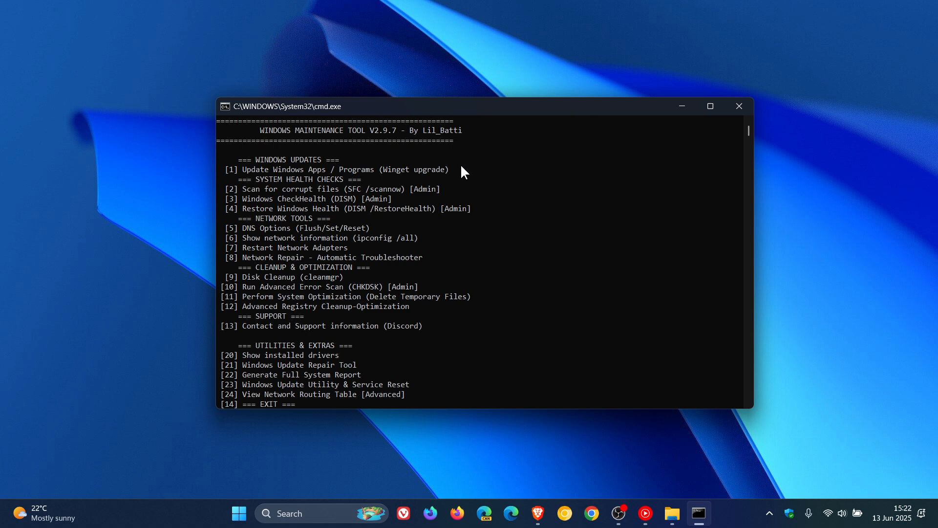
mouse_move(470, 193)
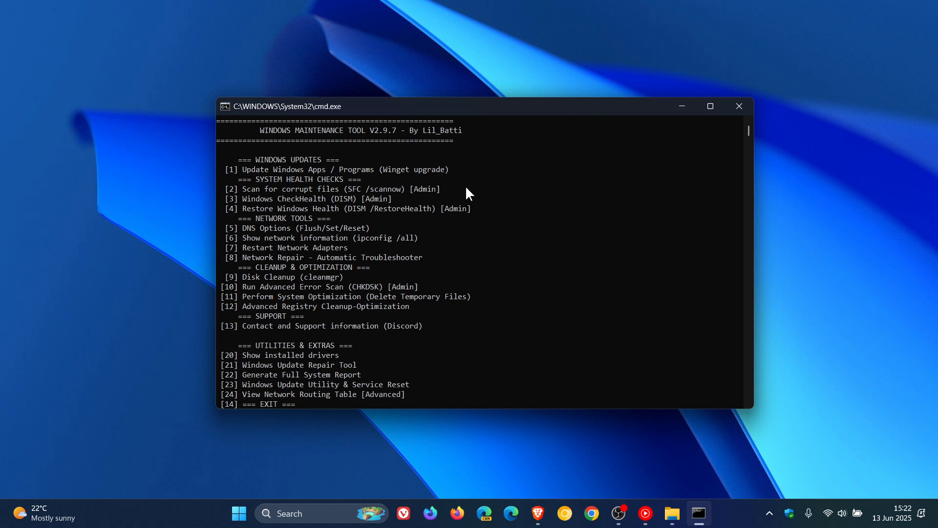
mouse_move(444, 212)
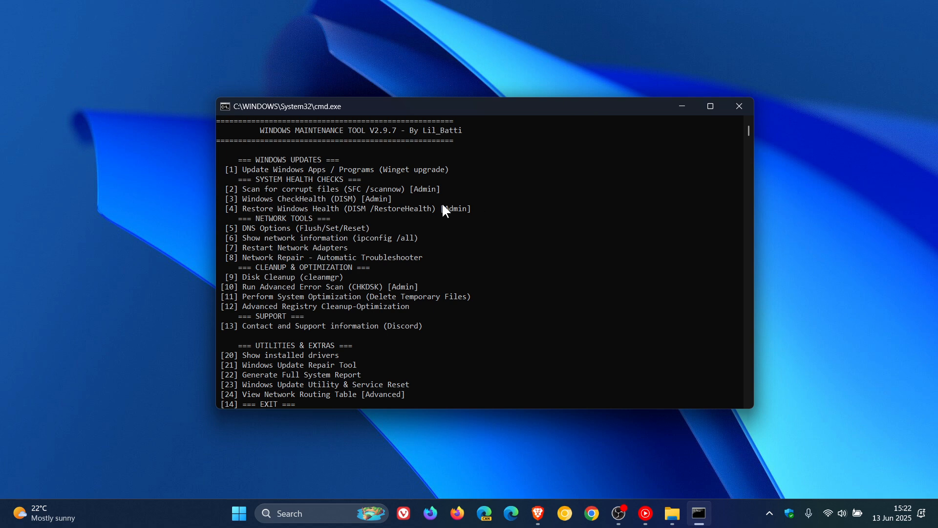
mouse_move(515, 206)
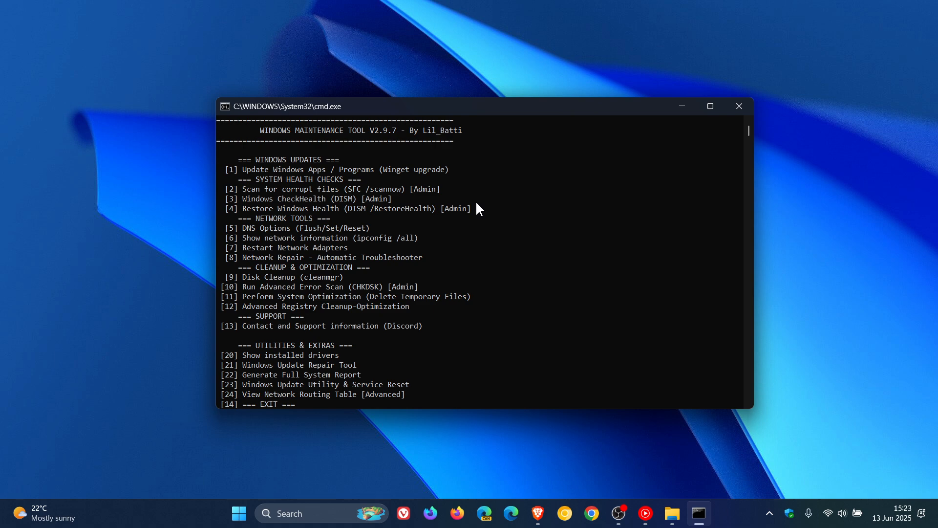
mouse_move(505, 218)
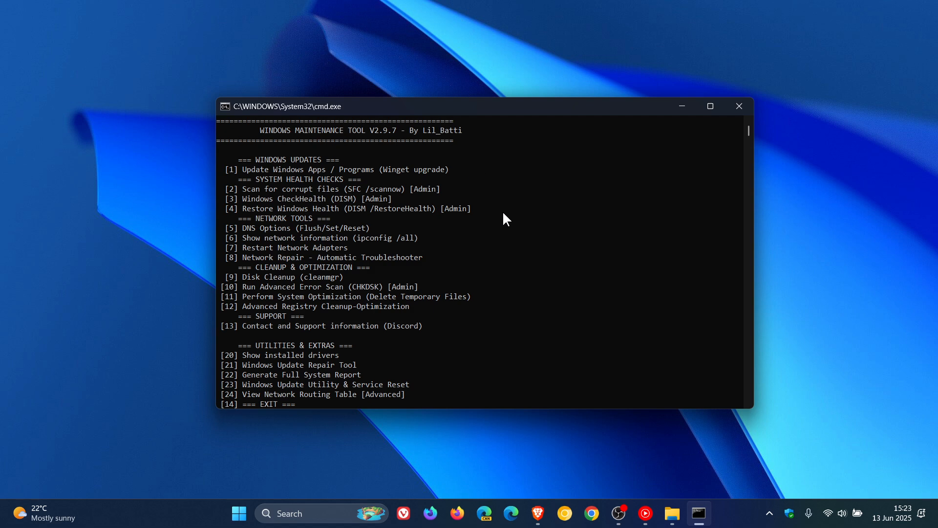
mouse_move(448, 150)
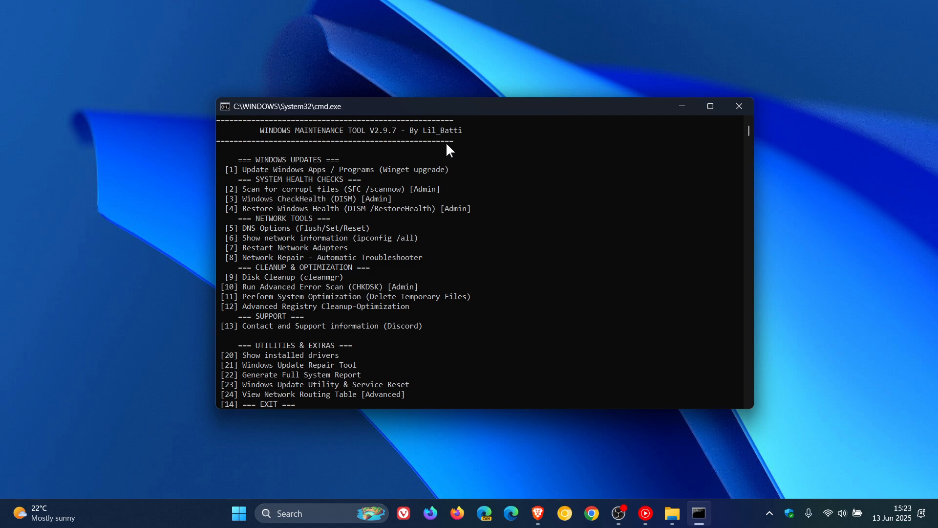
mouse_move(505, 195)
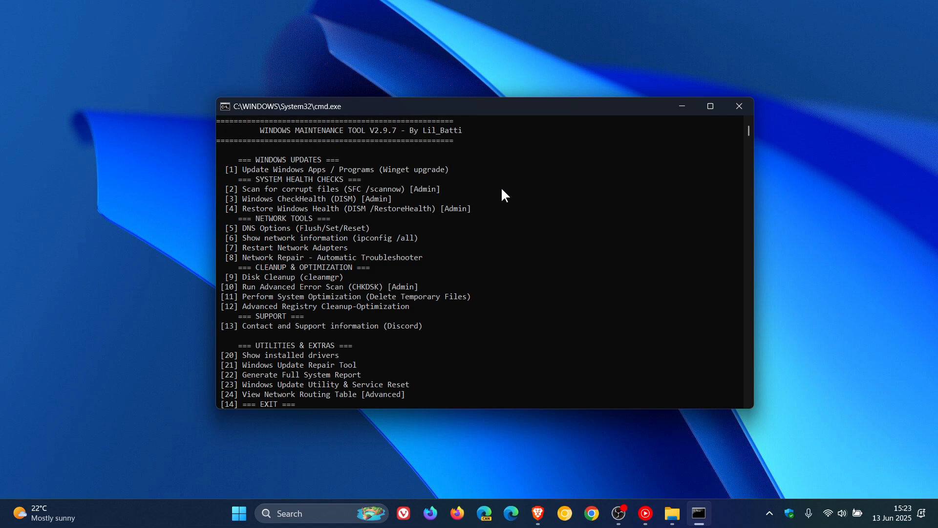
mouse_move(509, 209)
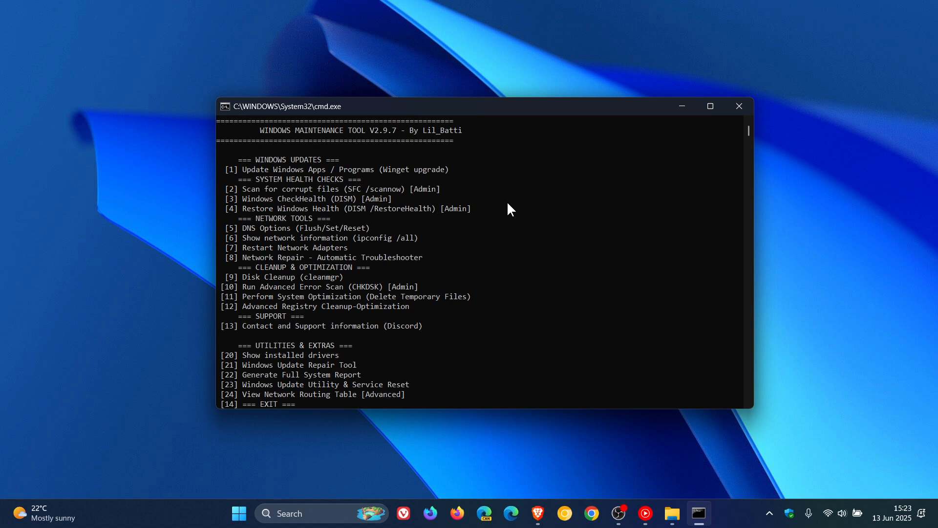
mouse_move(451, 384)
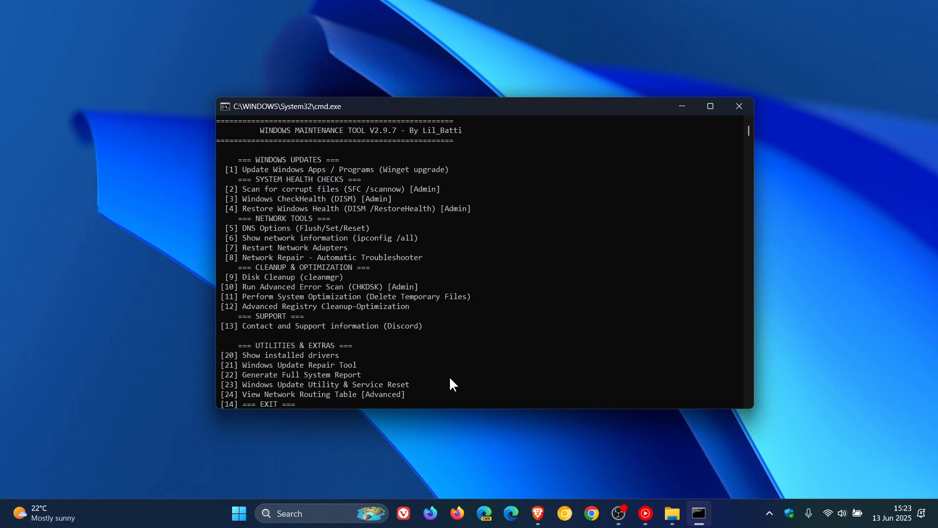
mouse_move(527, 201)
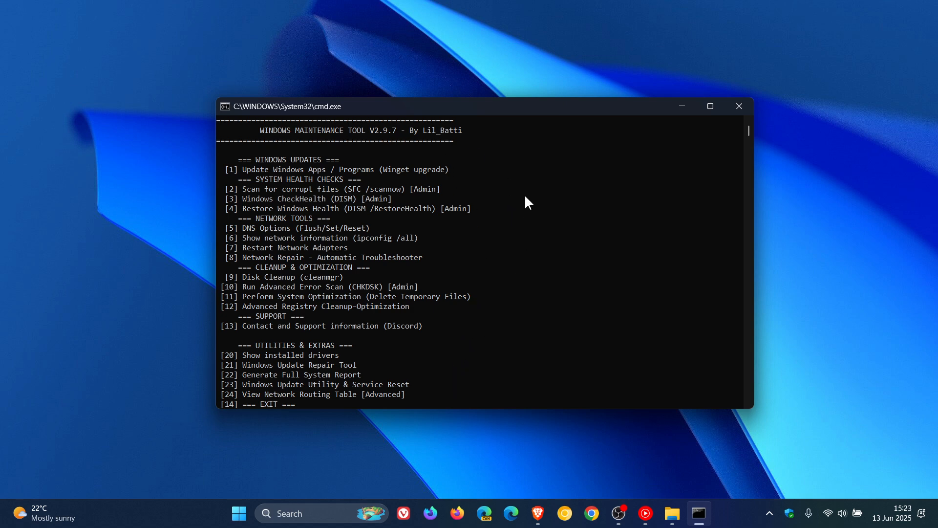
mouse_move(422, 225)
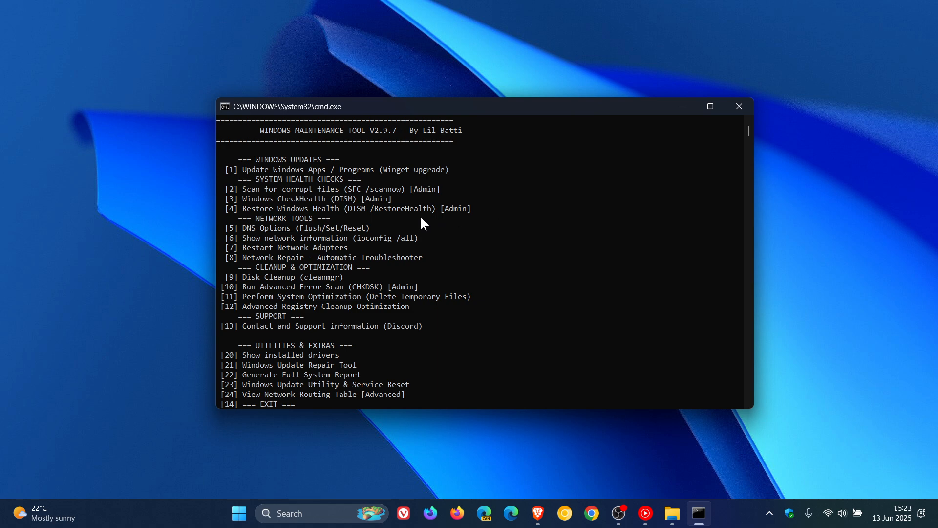
mouse_move(475, 222)
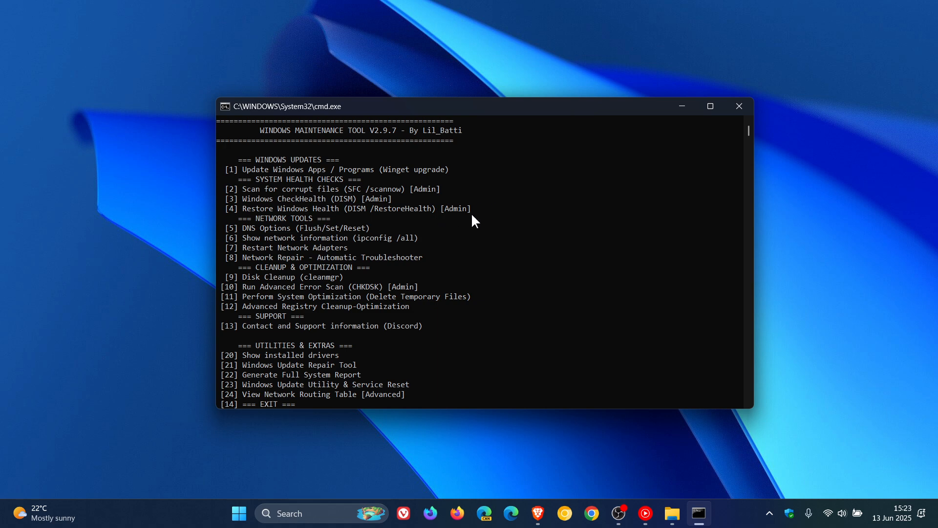
mouse_move(519, 286)
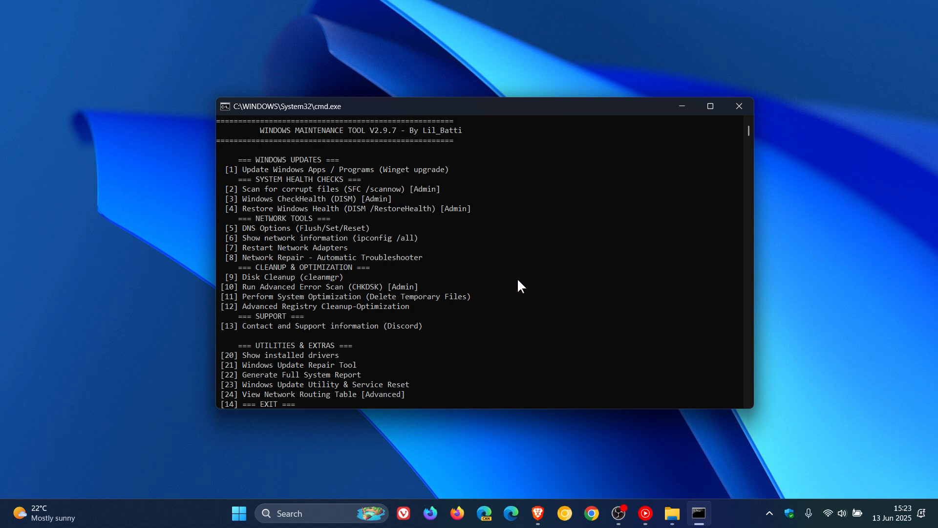
mouse_move(546, 320)
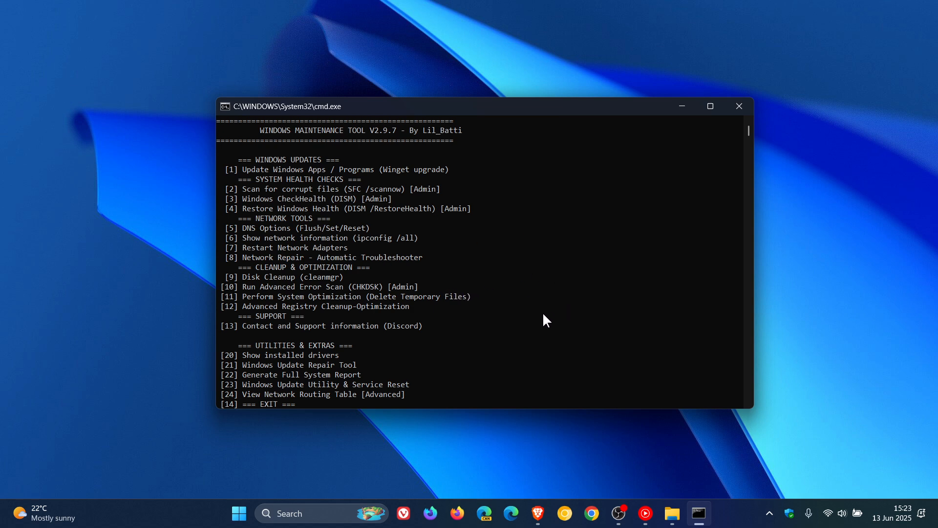
mouse_move(505, 297)
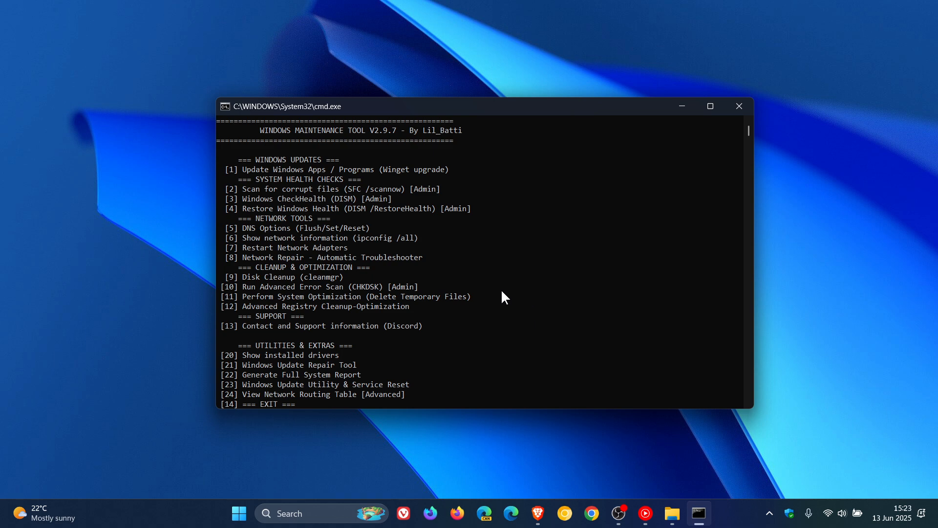
mouse_move(484, 299)
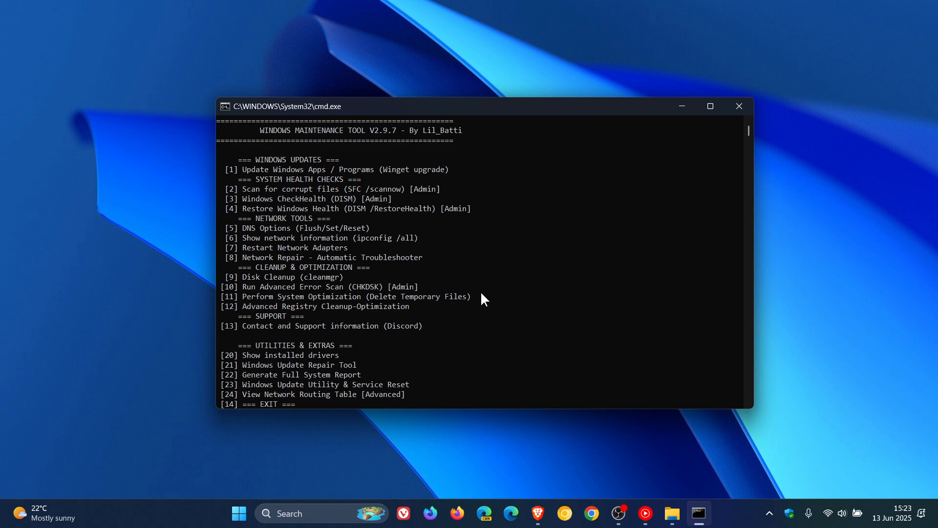
mouse_move(364, 172)
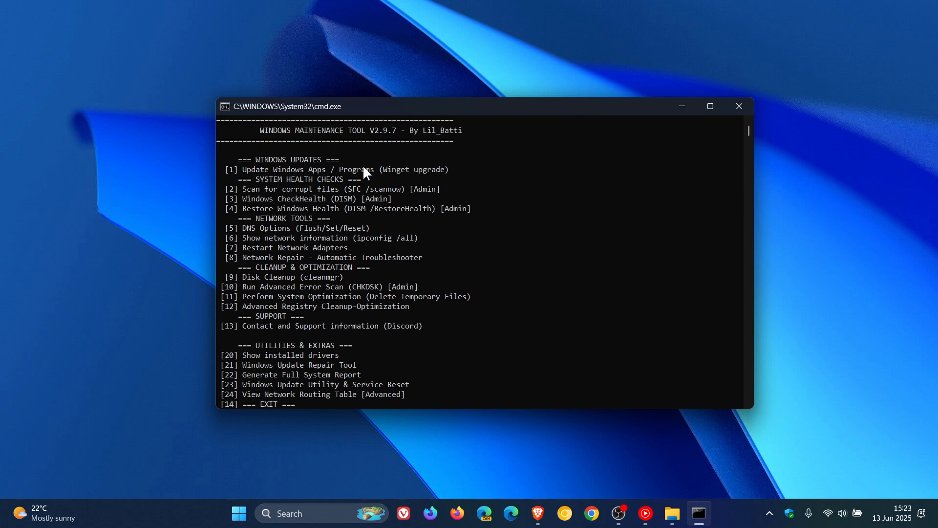
mouse_move(492, 217)
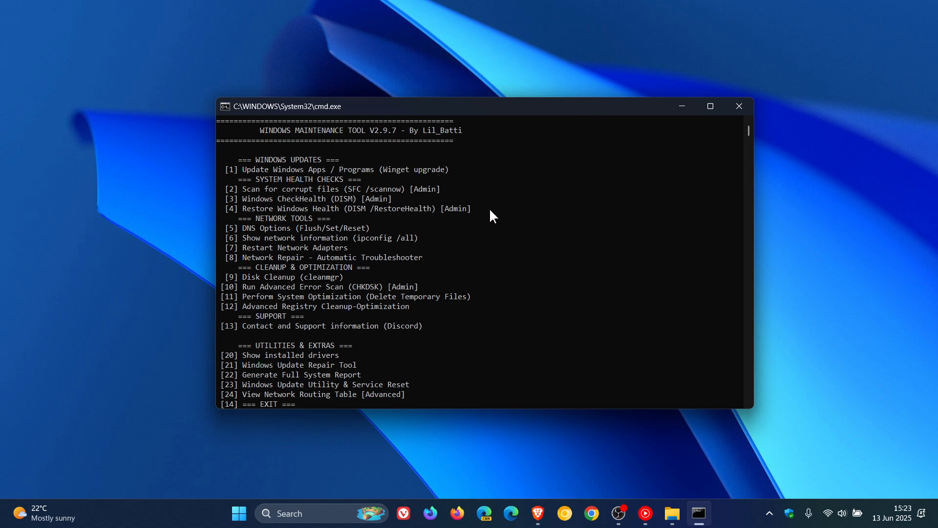
scroll("down", 3)
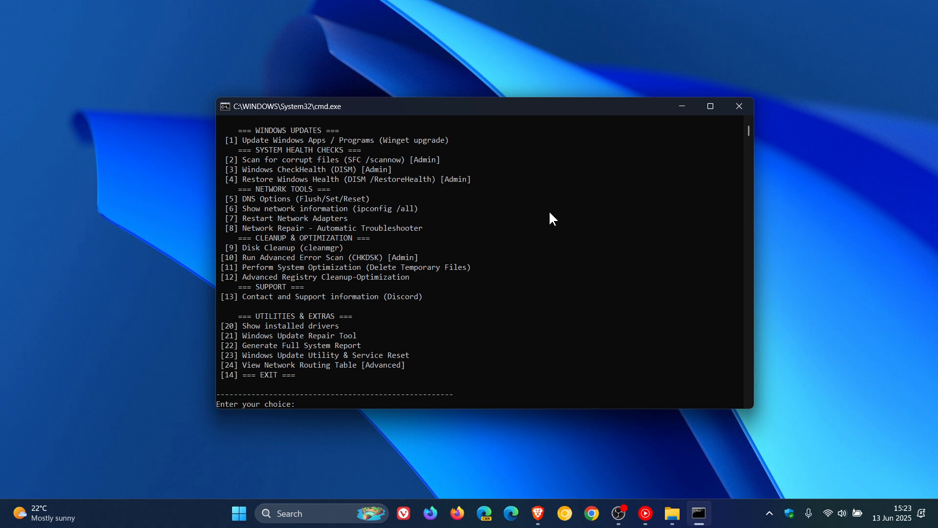
mouse_move(543, 265)
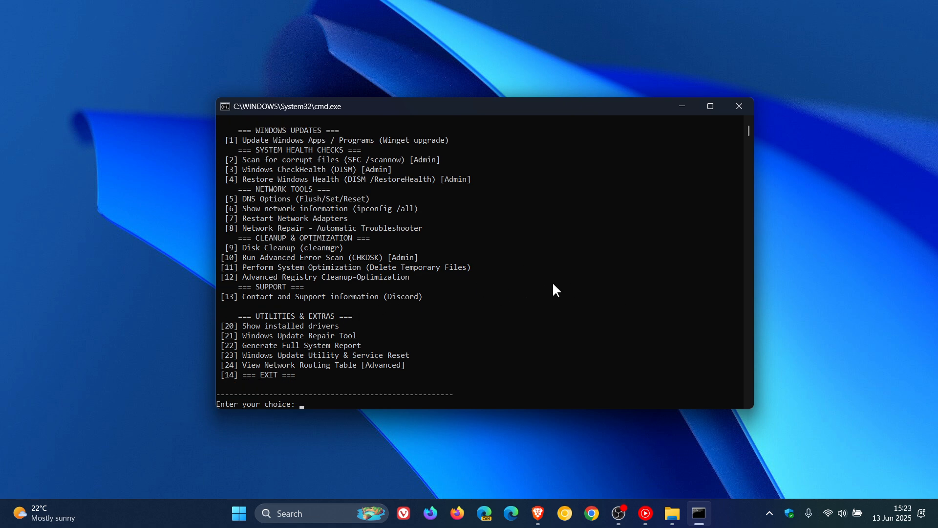
mouse_move(385, 251)
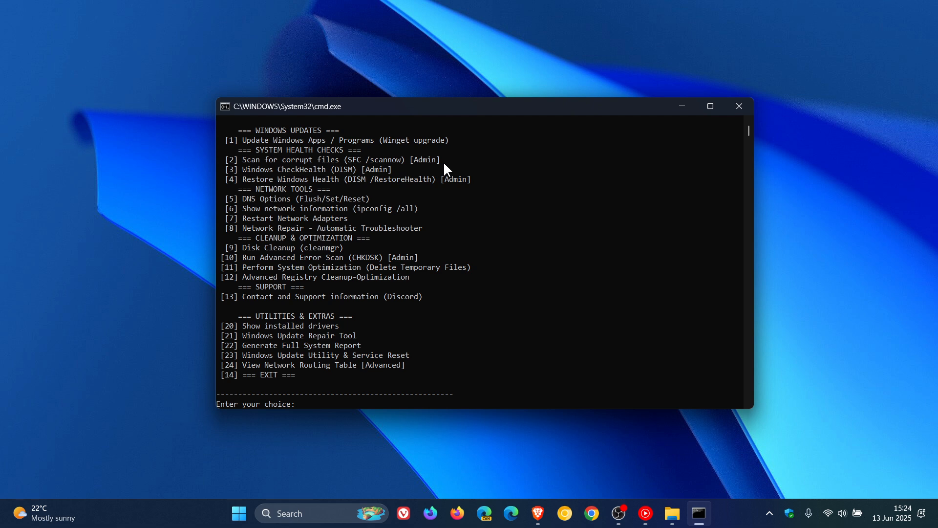
mouse_move(333, 411)
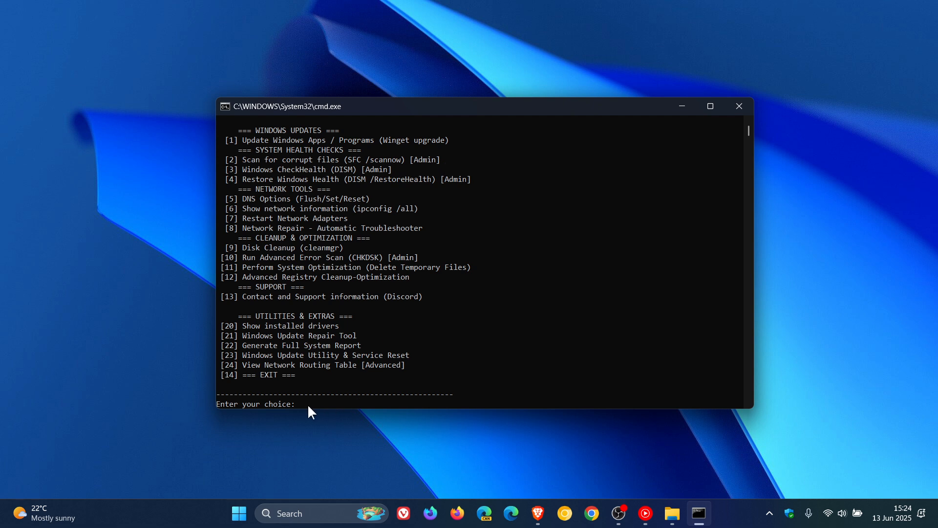
mouse_move(373, 383)
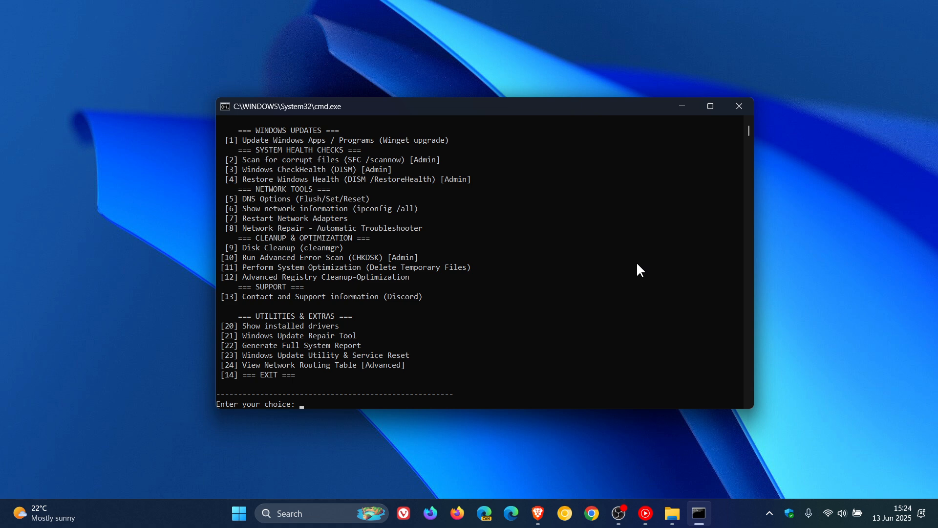
mouse_move(610, 244)
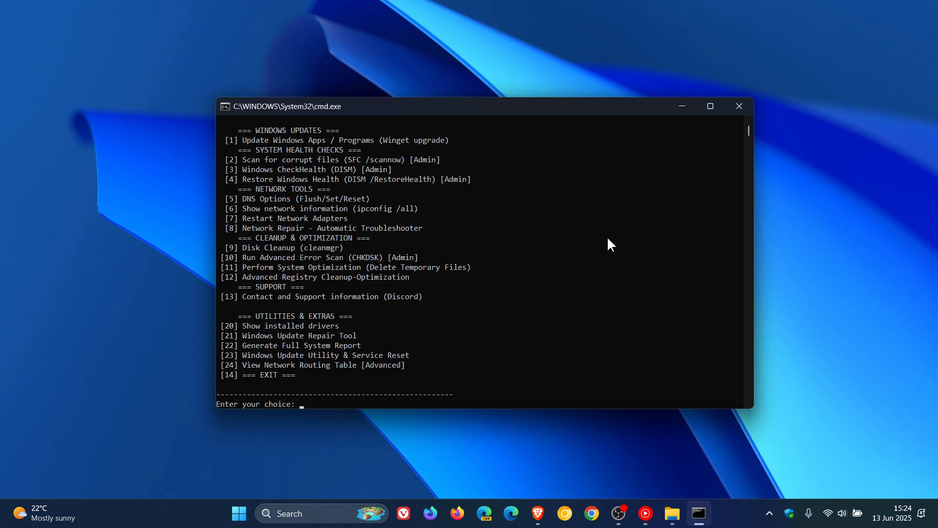
mouse_move(580, 170)
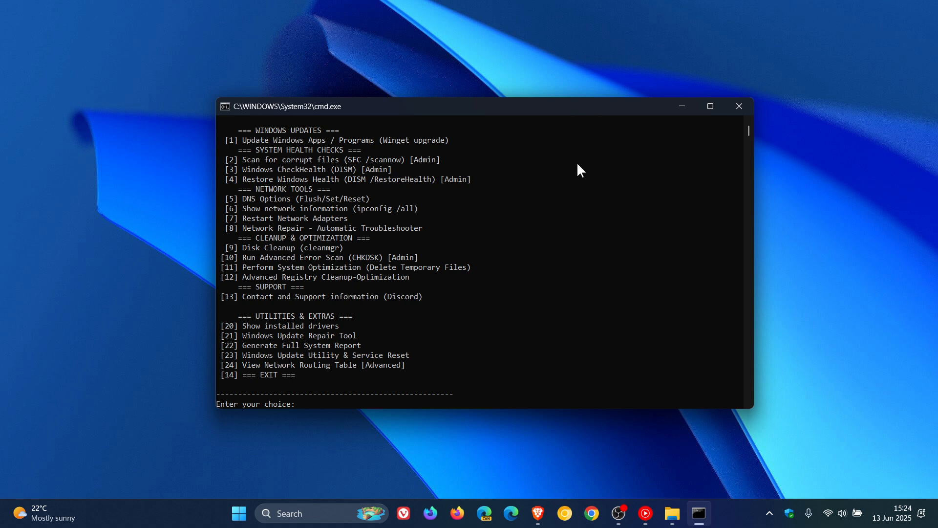
mouse_move(607, 218)
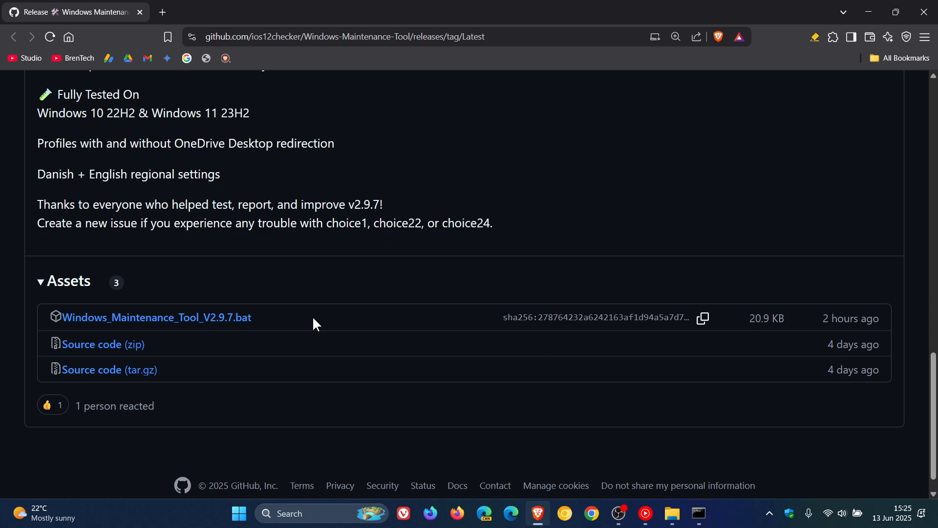
Scroll the release page back to its top and close the maintenance tool's command window
scroll("up", 3)
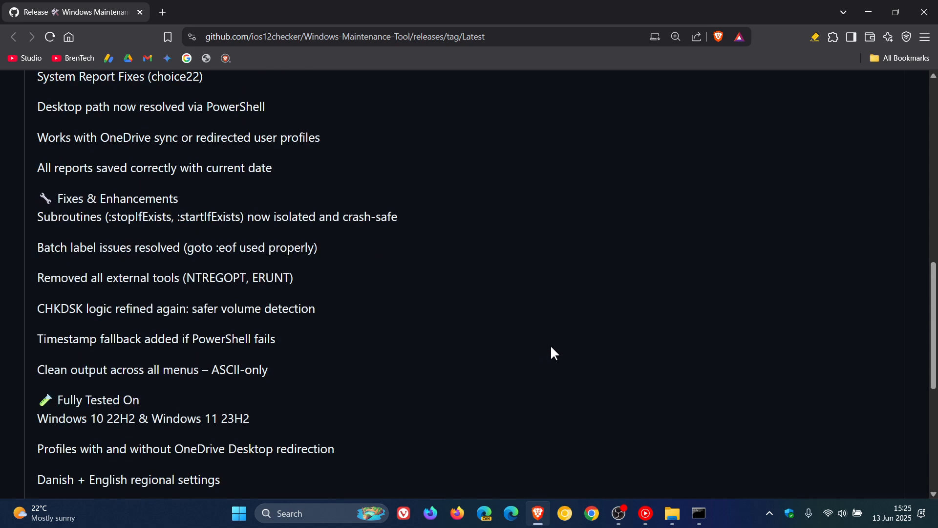
scroll("up", 3)
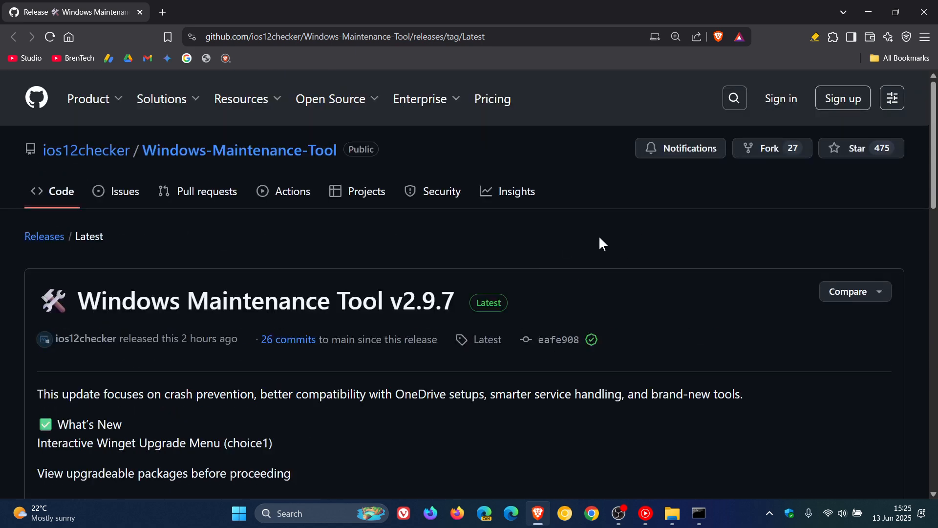
mouse_move(631, 243)
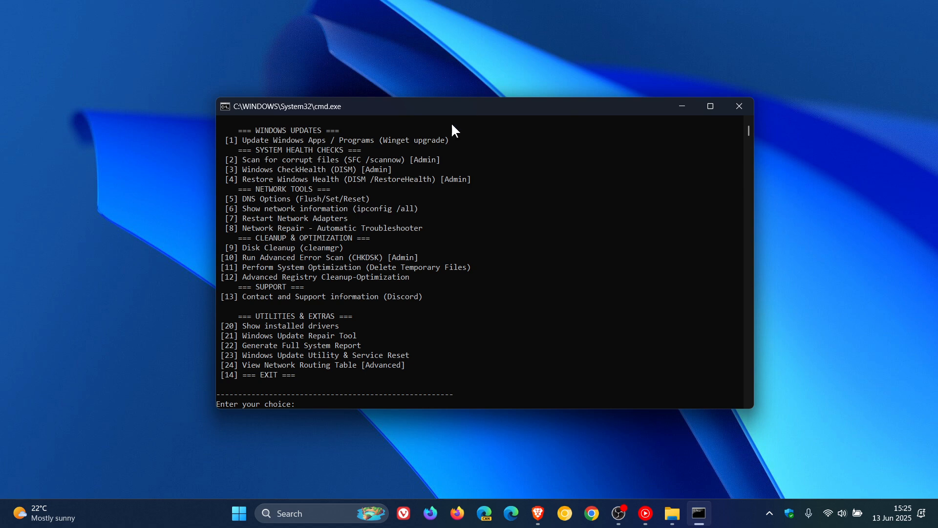
left_click(738, 106)
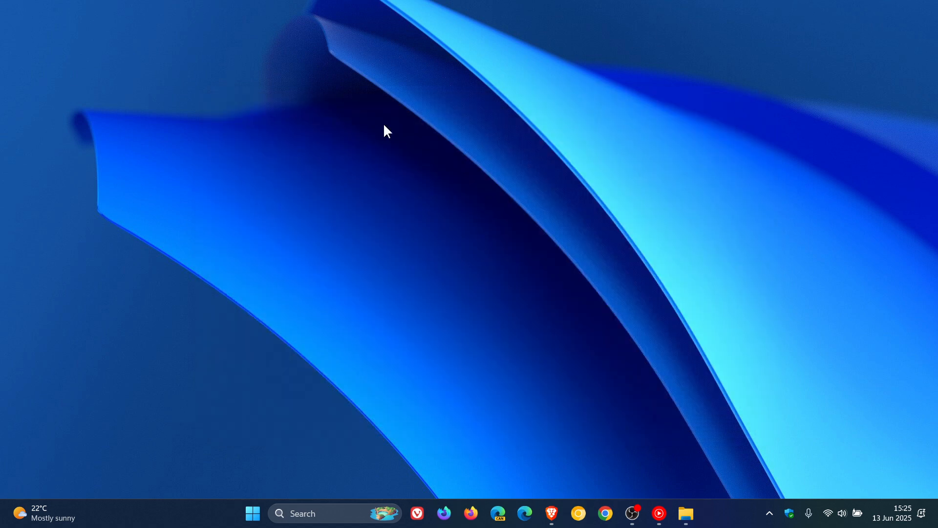